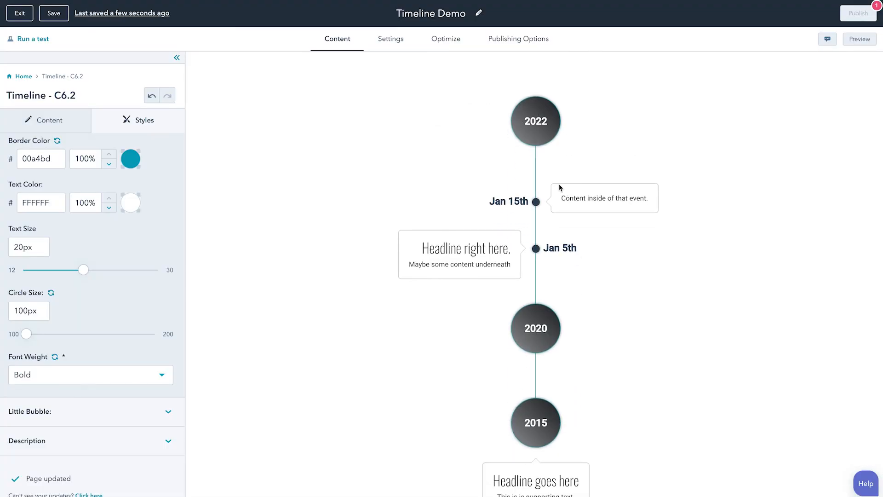
pyautogui.moveTo(618, 341)
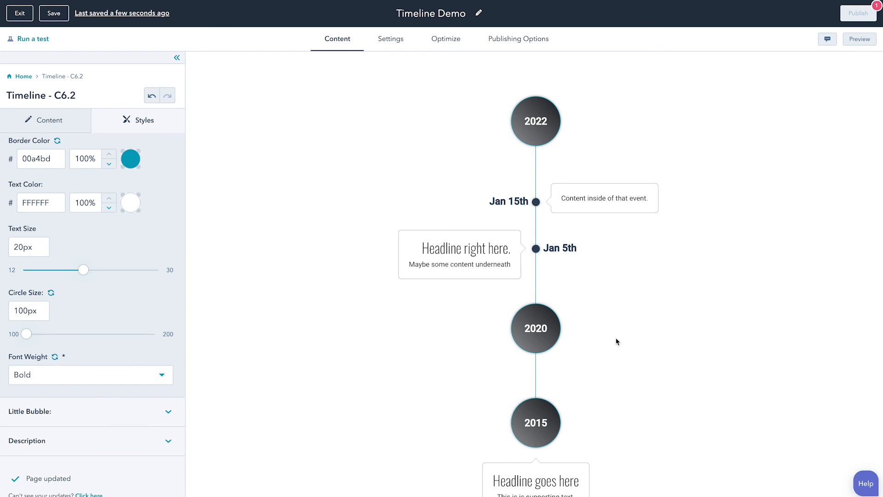
pyautogui.scroll(-3)
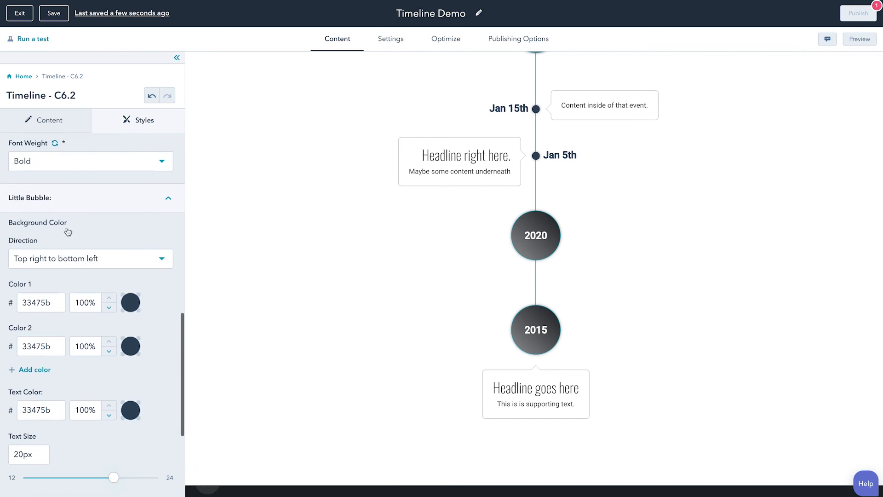
pyautogui.moveTo(527, 165)
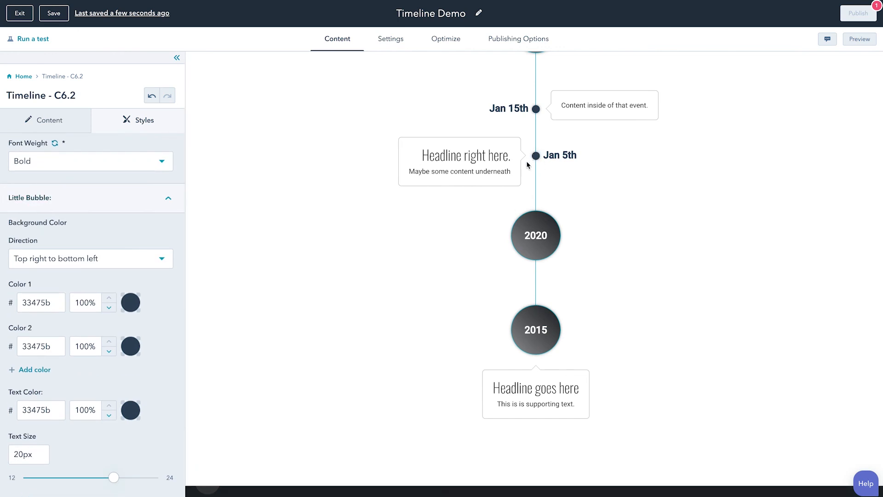
pyautogui.moveTo(91, 217)
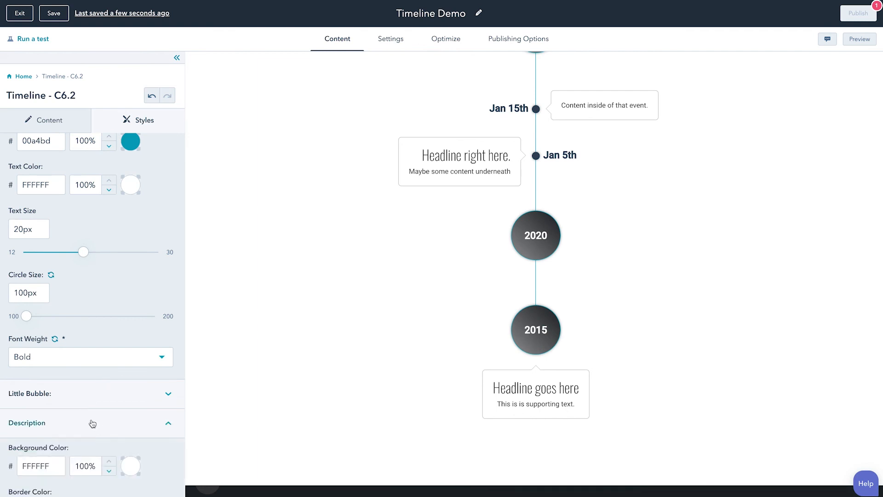
pyautogui.scroll(-3)
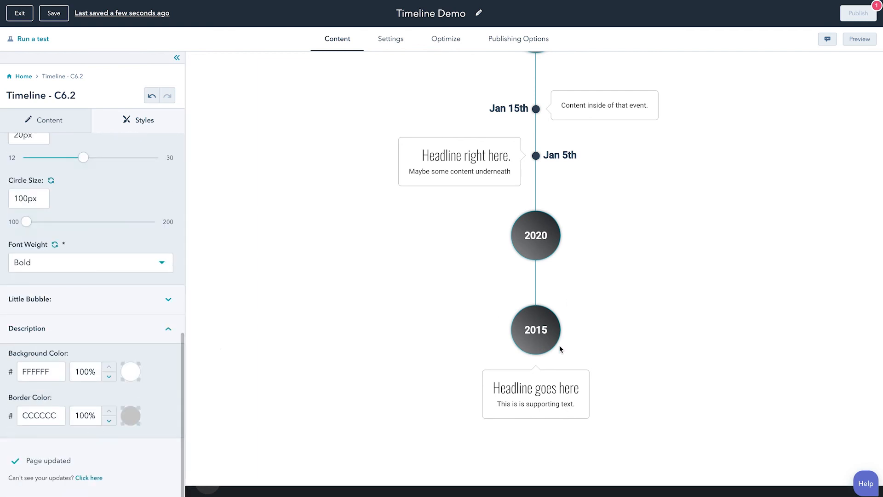
pyautogui.moveTo(553, 118)
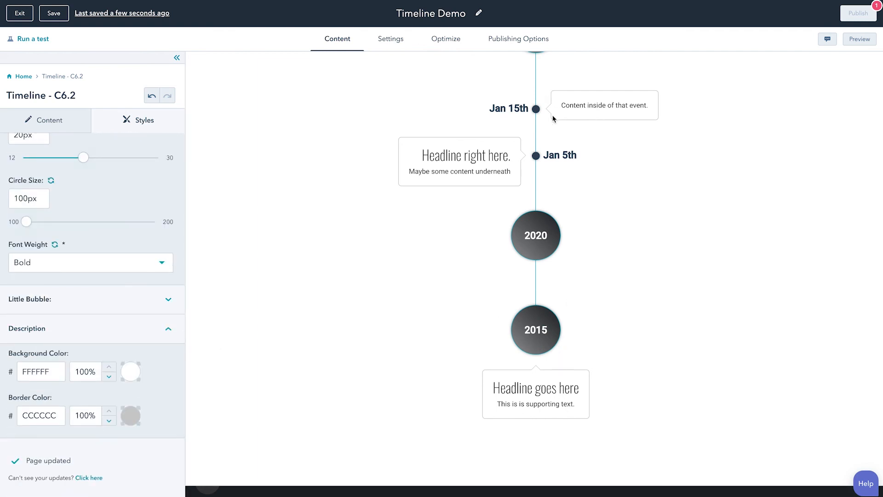
pyautogui.moveTo(659, 100)
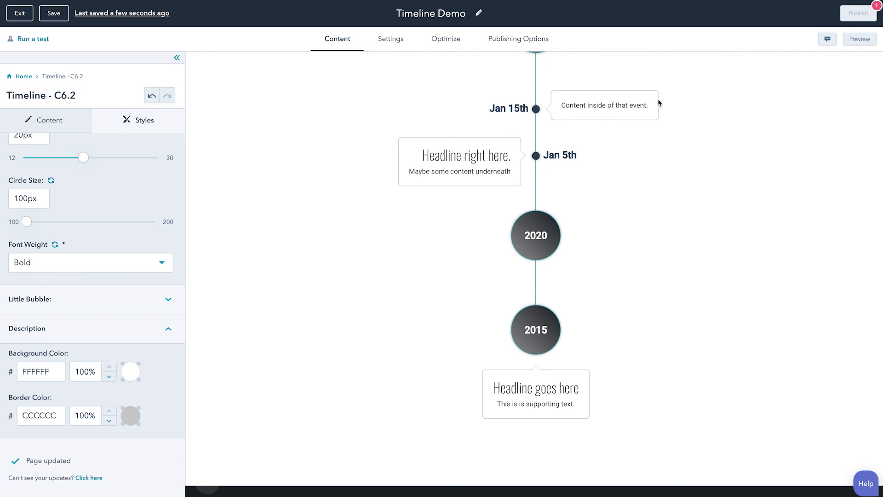